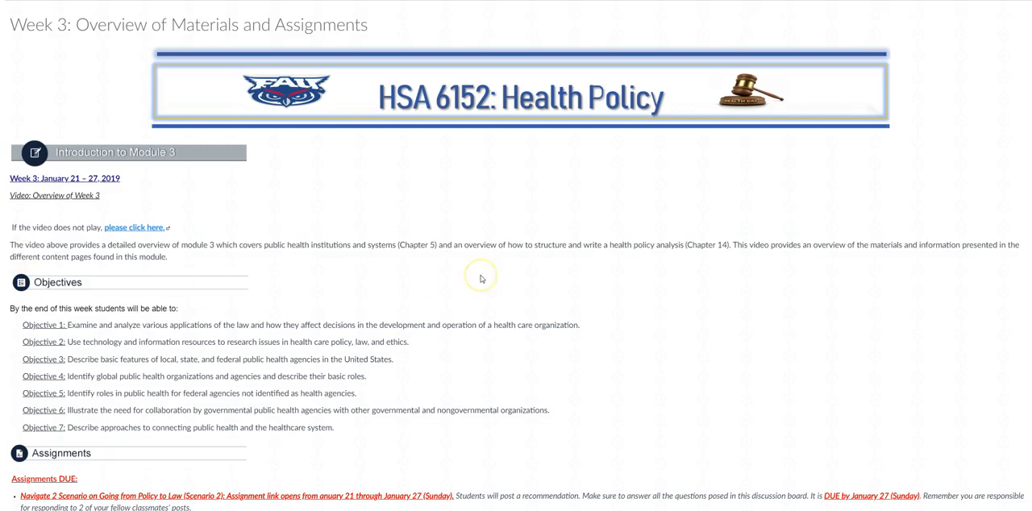
mouse_move(41, 221)
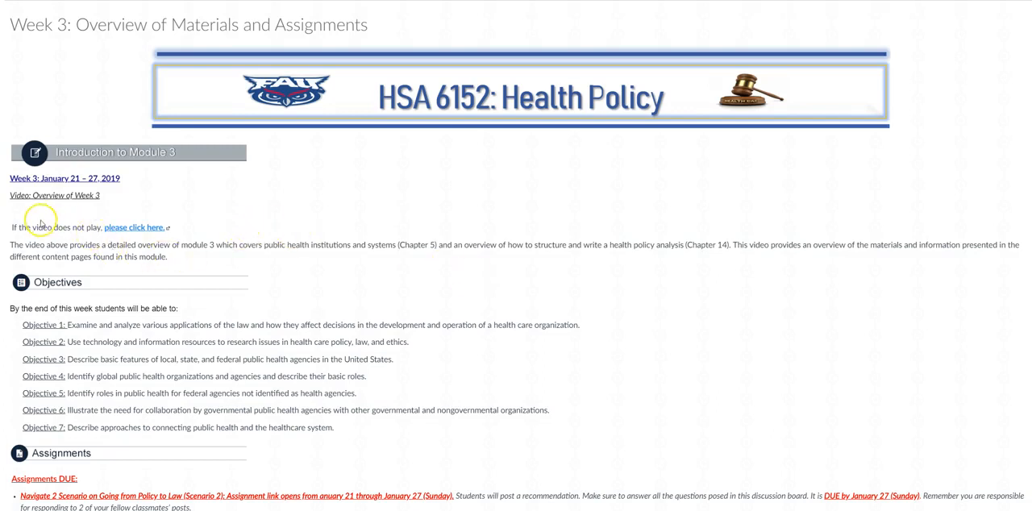
Scroll the Week 3 overview past Objectives and Assignments to the Readings and Lectures sections
scroll(down, 3)
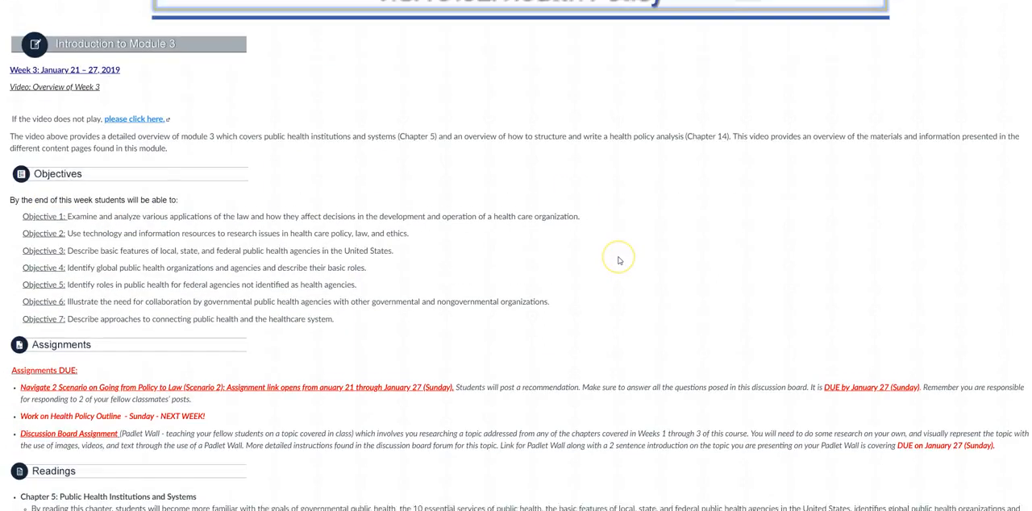
scroll(up, 3)
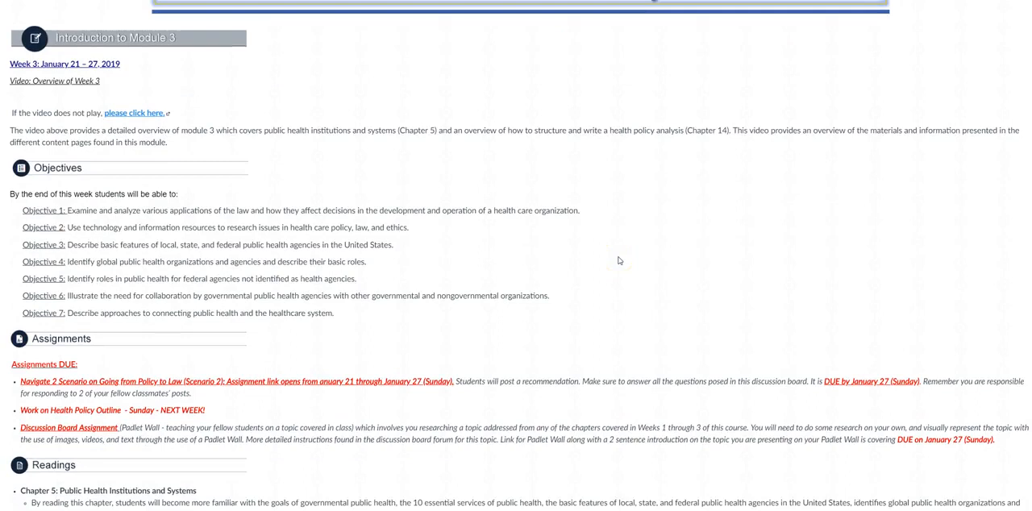
mouse_move(171, 211)
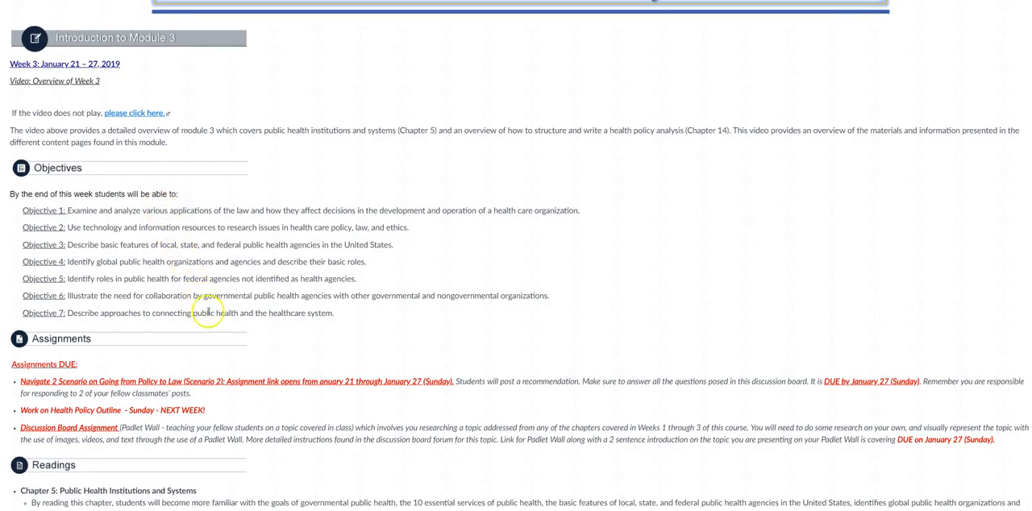
scroll(down, 3)
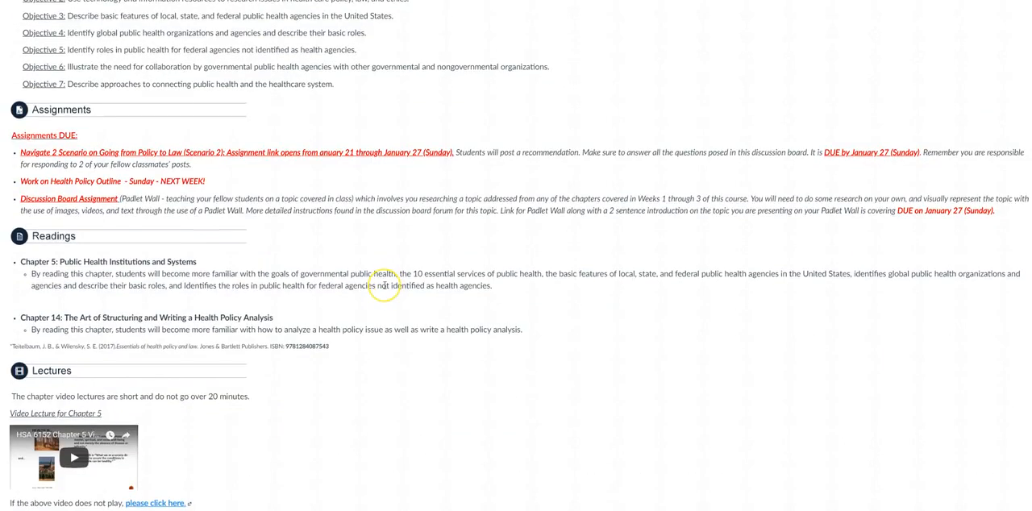
mouse_move(384, 285)
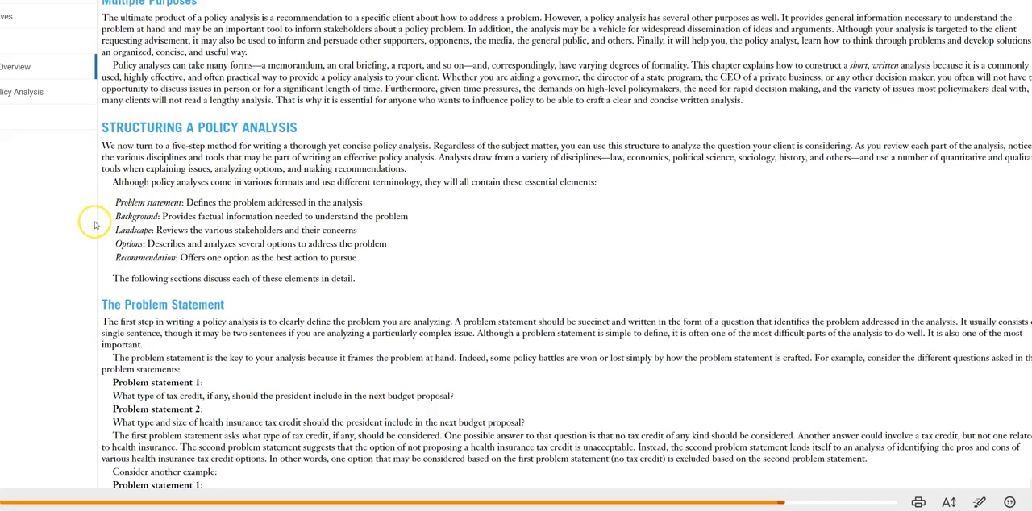
mouse_move(259, 309)
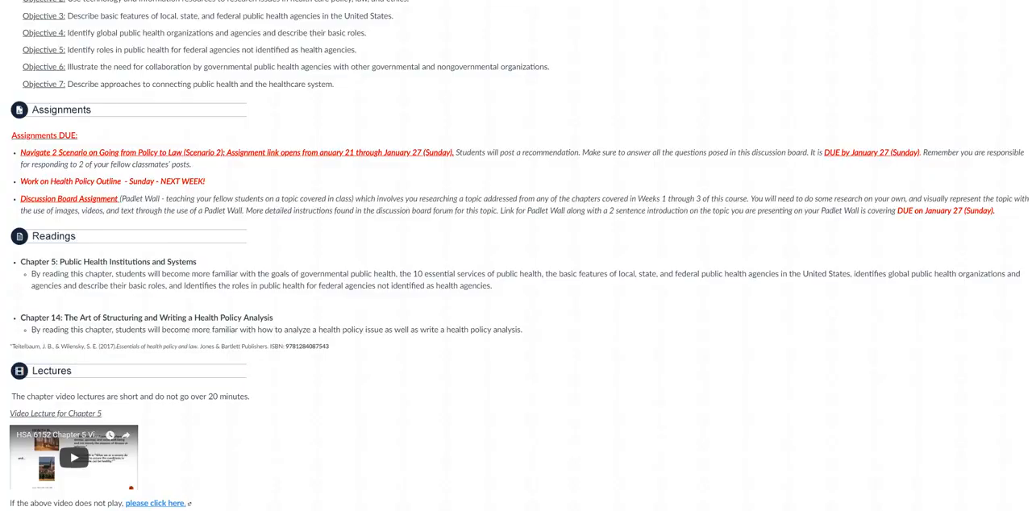
mouse_move(203, 131)
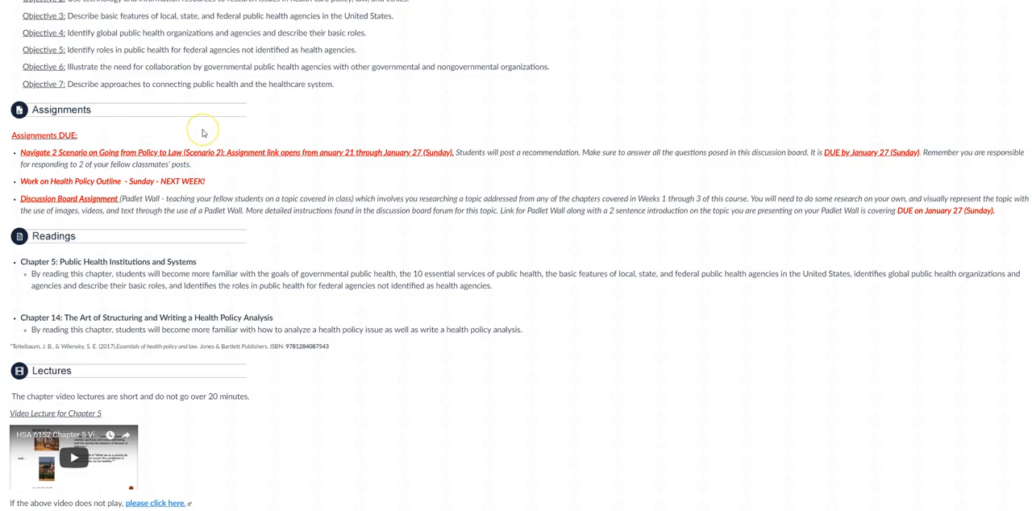
mouse_move(203, 132)
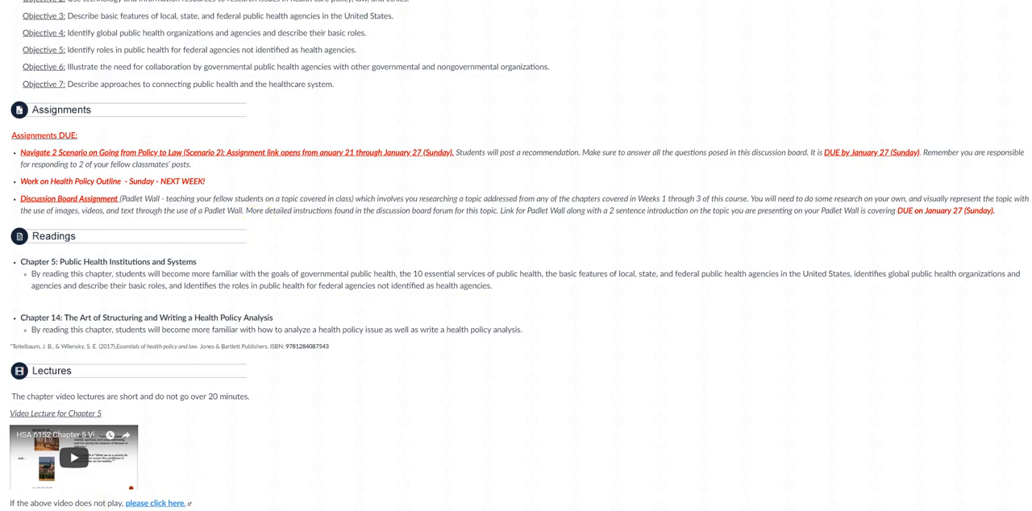
mouse_move(346, 433)
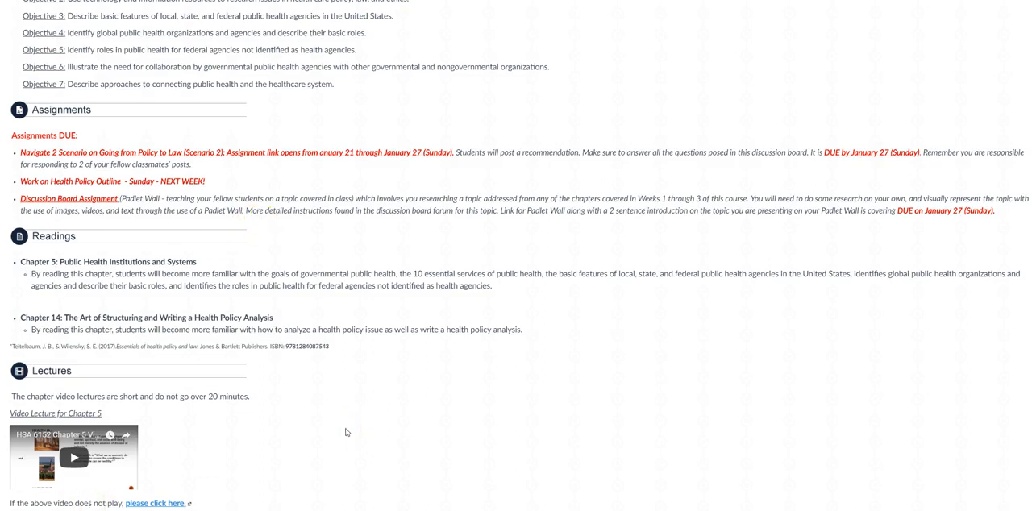
Open the Padlet Wall page and scroll through the Odyssey timeline and India's Healthcare System walls
click(70, 199)
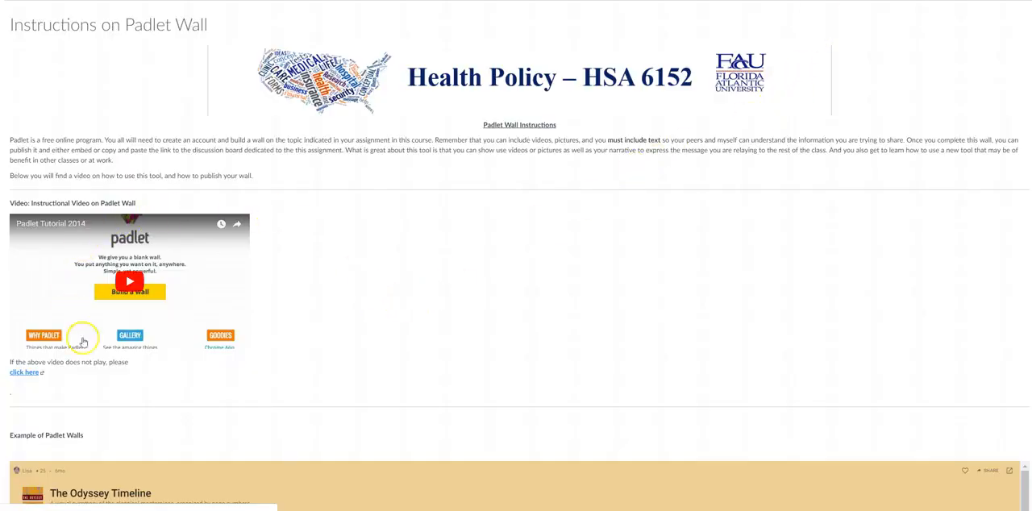
mouse_move(230, 309)
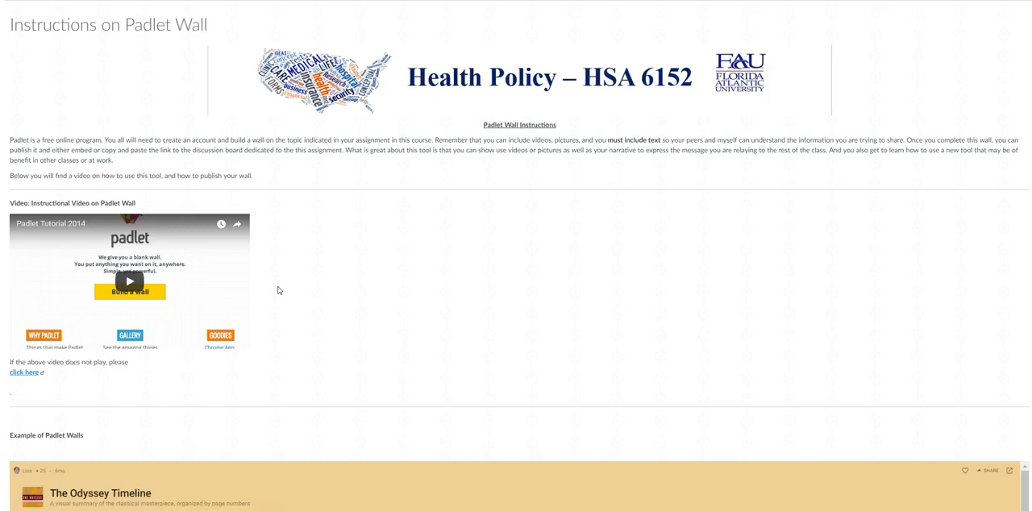
scroll(down, 3)
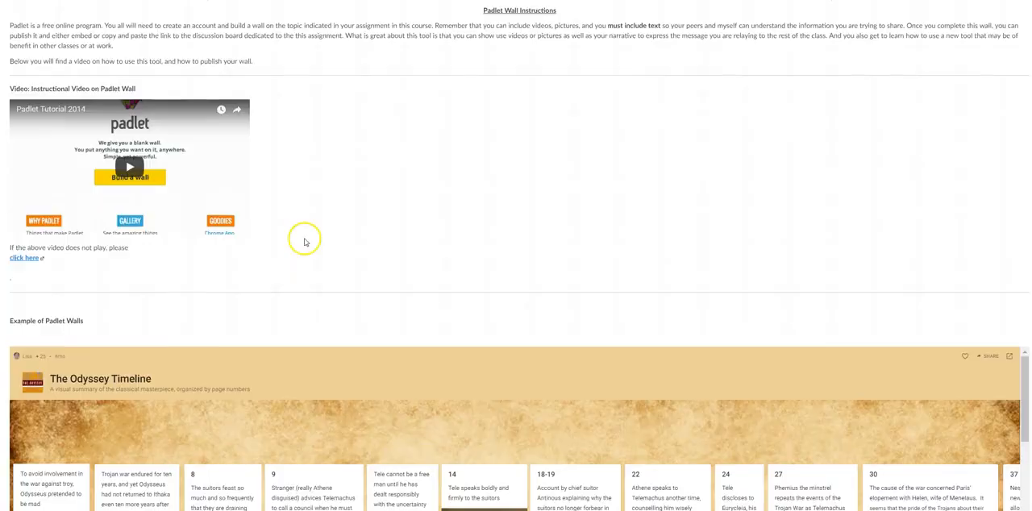
scroll(down, 3)
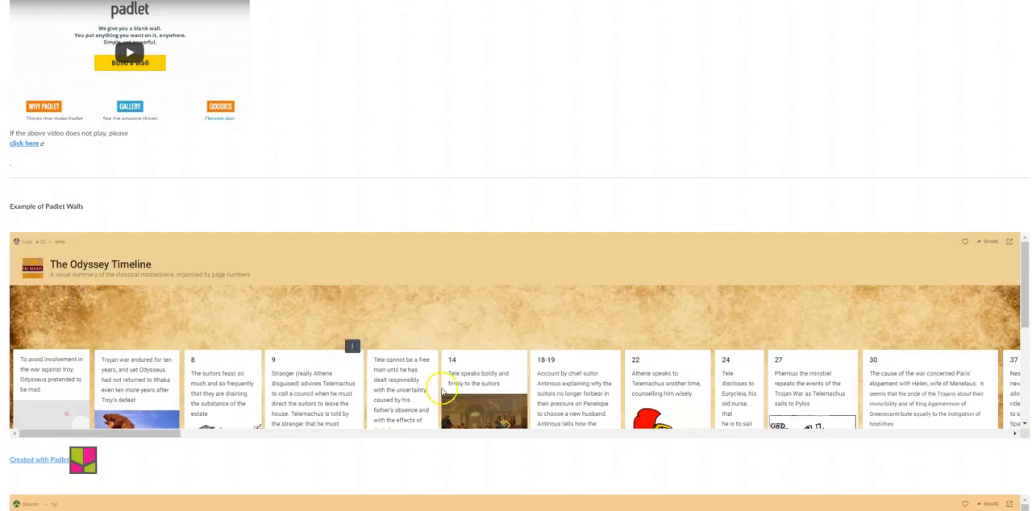
scroll(down, 3)
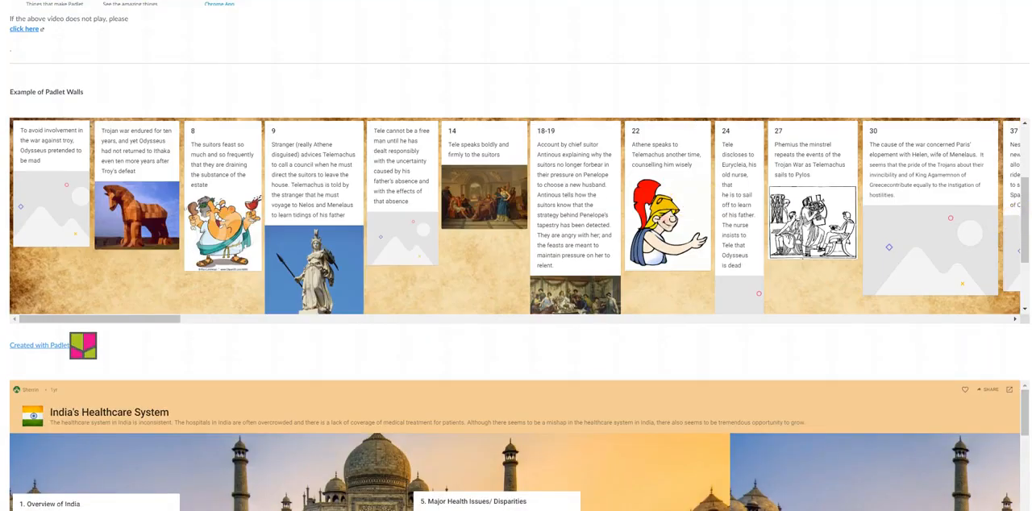
scroll(down, 3)
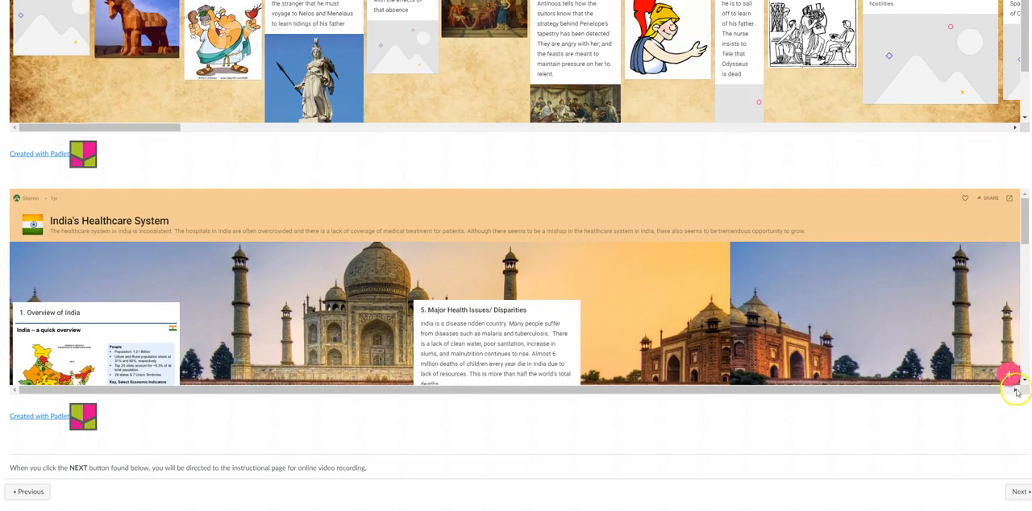
click(1017, 392)
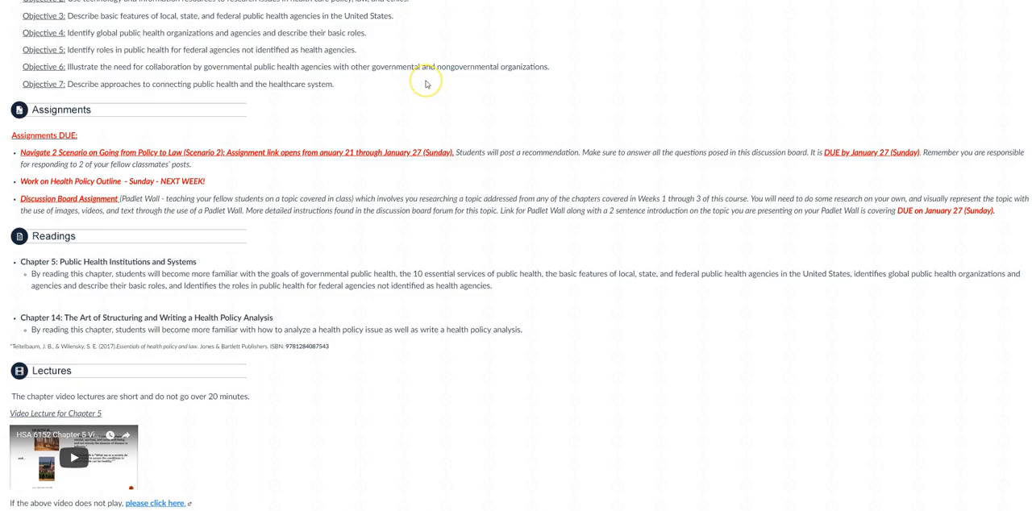
mouse_move(426, 84)
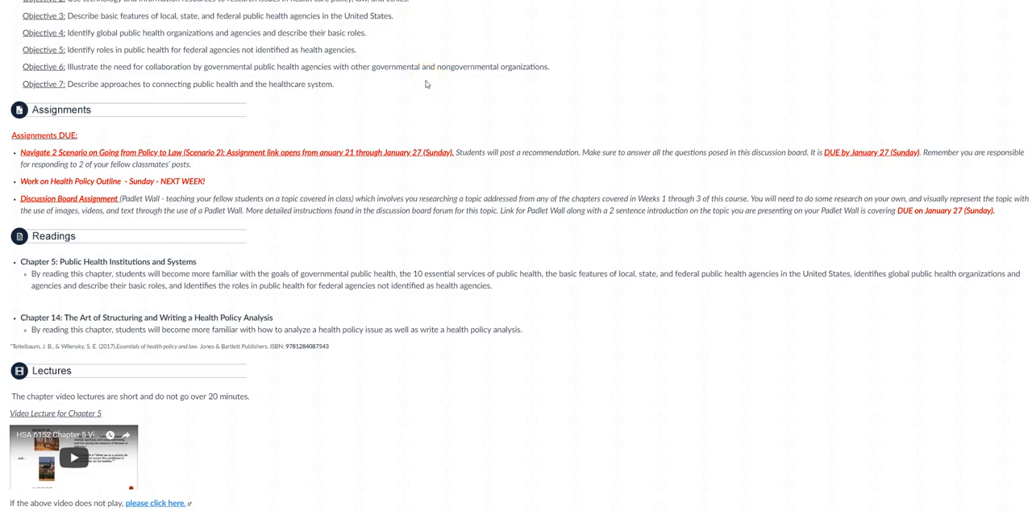
Scroll to Lectures and To Do, then advance to the Chapter 5 and 14 PowerPoints page
scroll(down, 3)
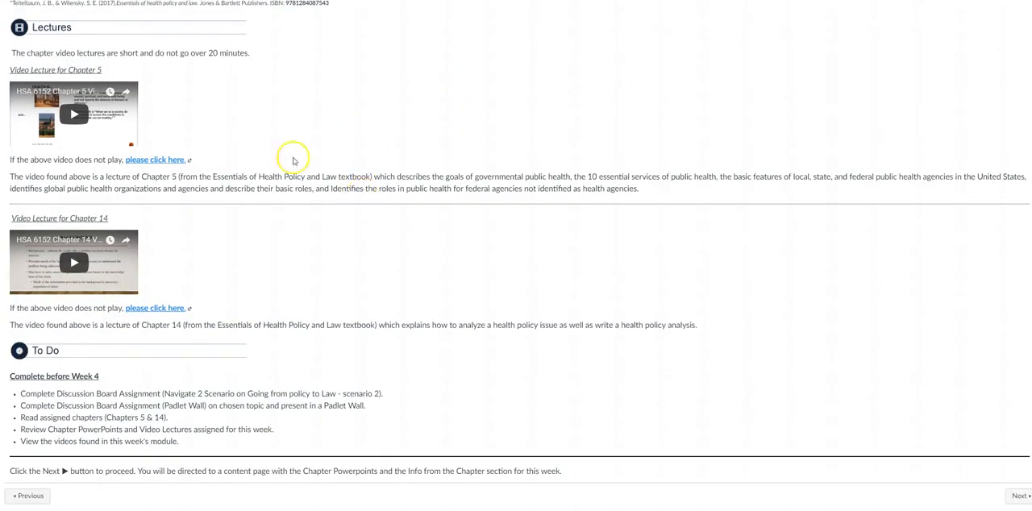
mouse_move(320, 231)
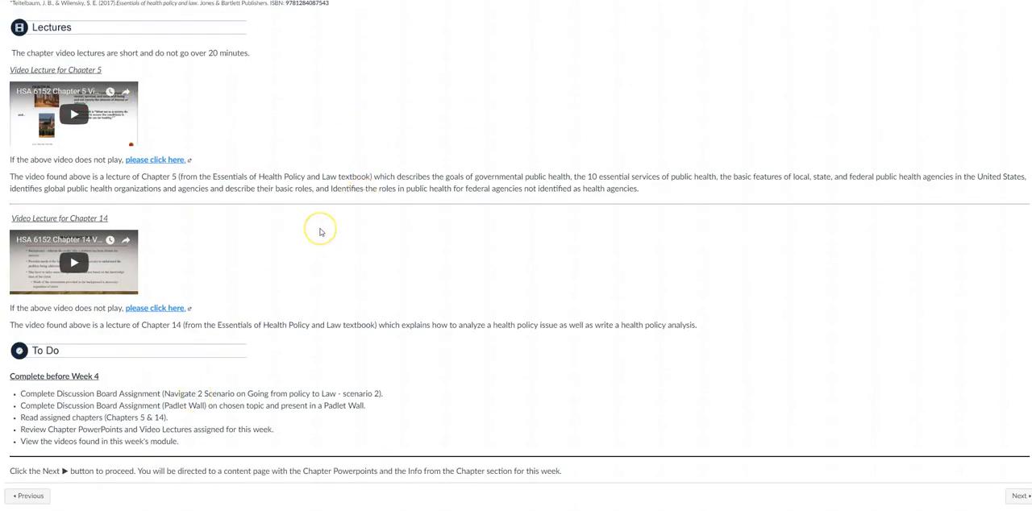
mouse_move(277, 394)
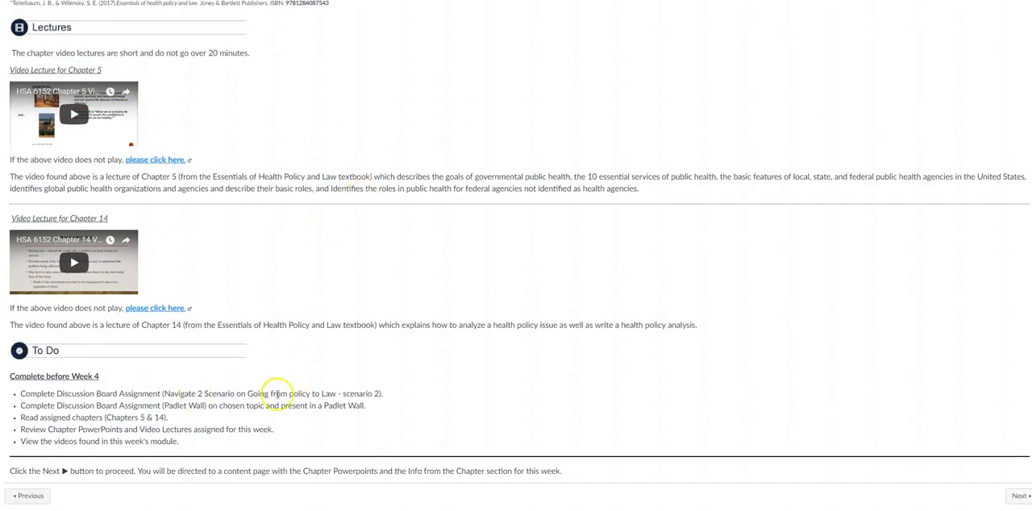
mouse_move(192, 418)
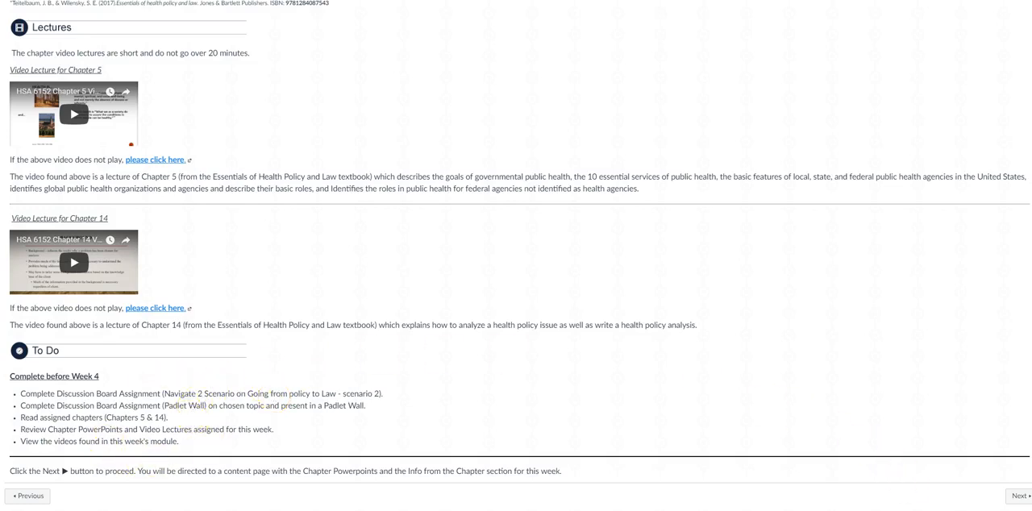
click(1020, 496)
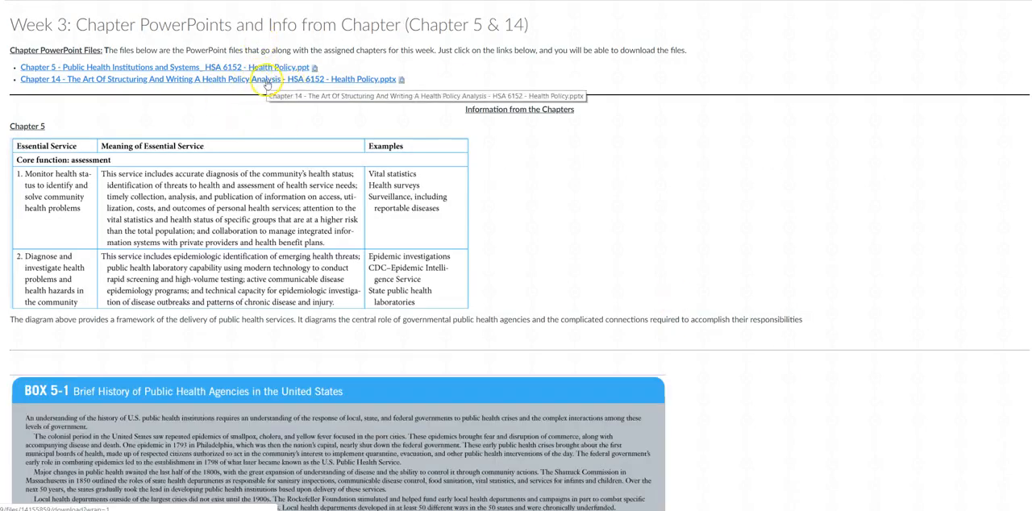
mouse_move(586, 180)
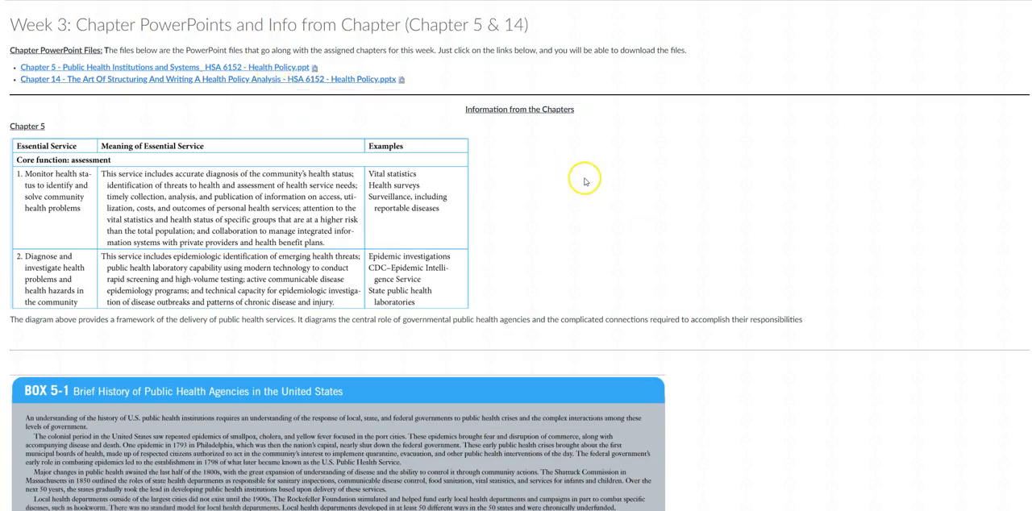
mouse_move(574, 178)
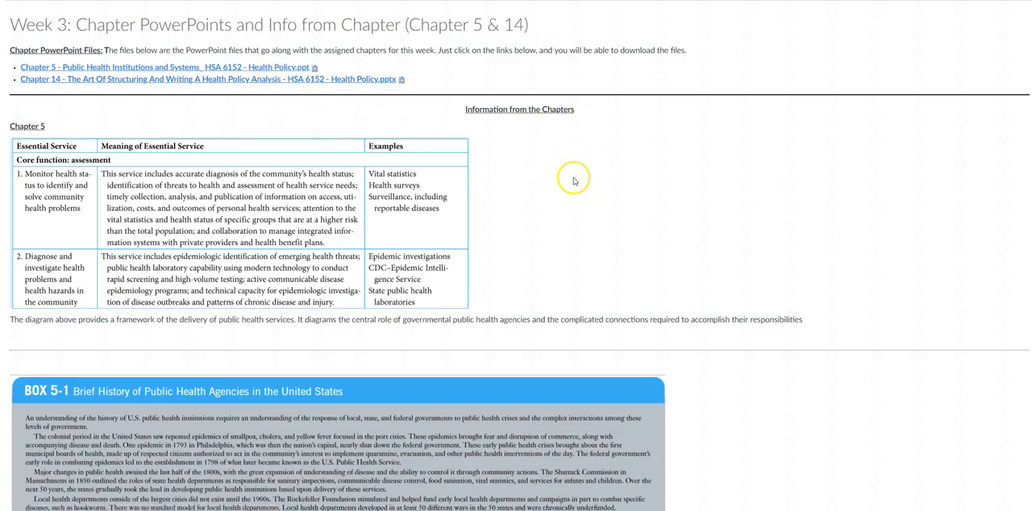
mouse_move(115, 185)
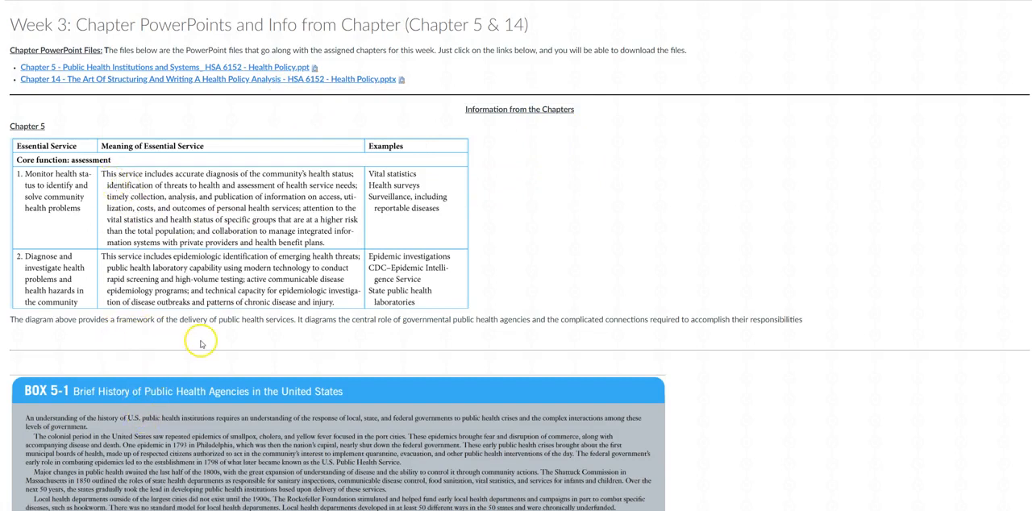
scroll(down, 3)
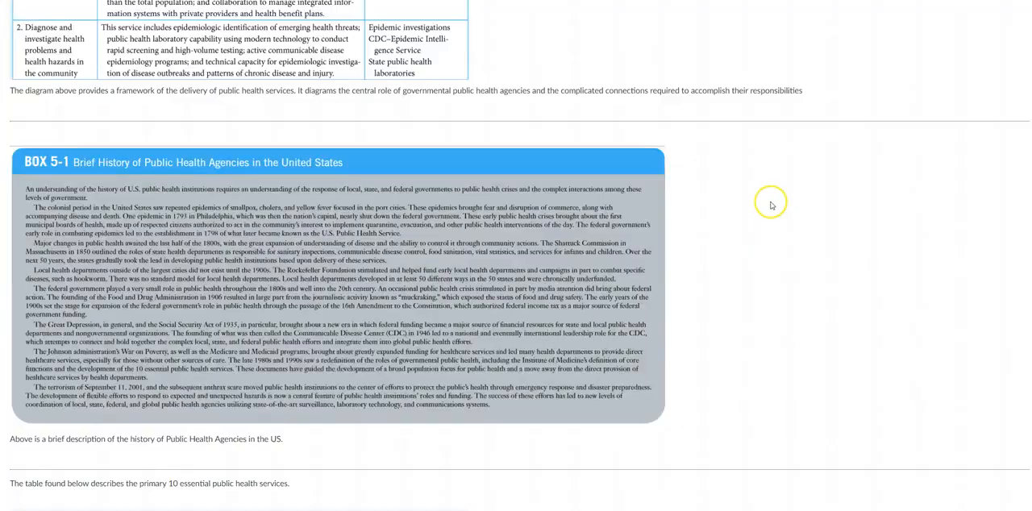
scroll(up, 3)
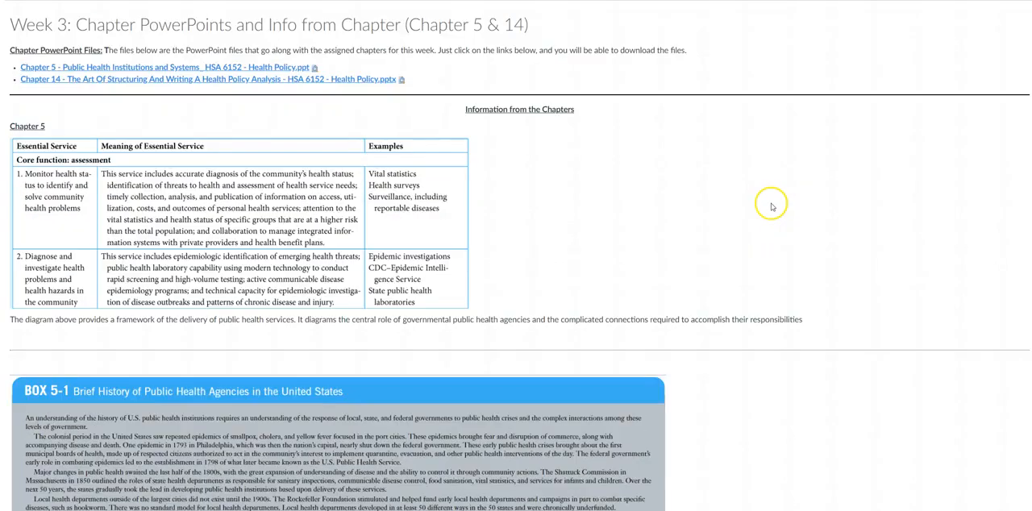
mouse_move(771, 210)
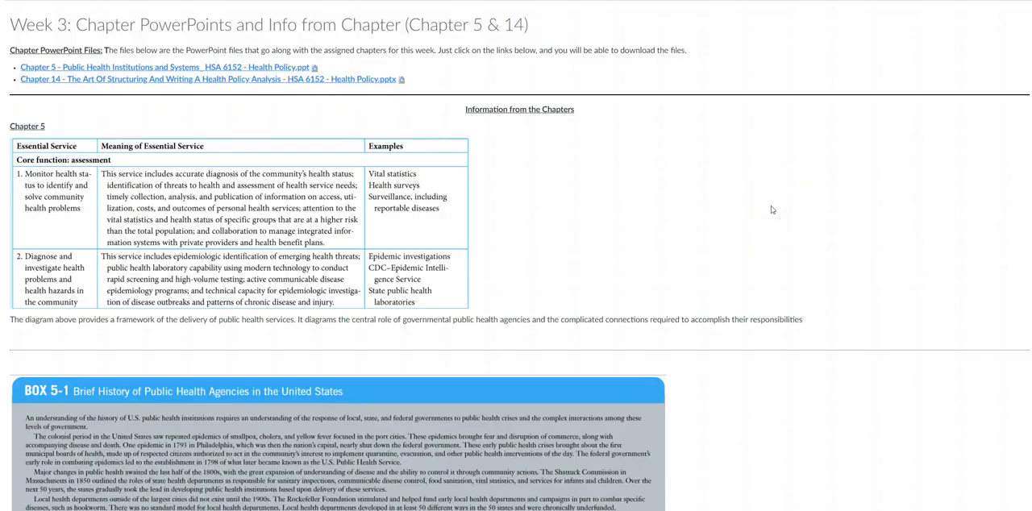
mouse_move(773, 205)
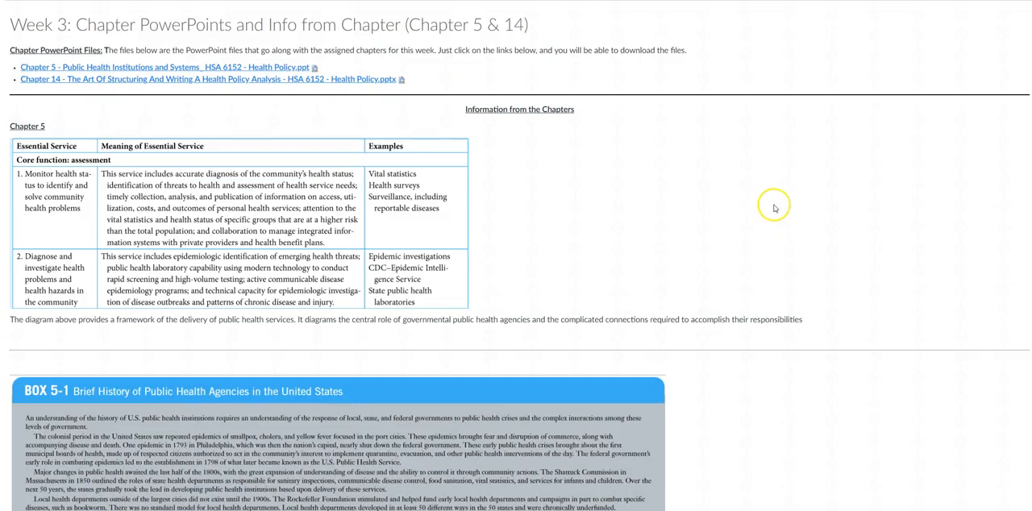
mouse_move(599, 244)
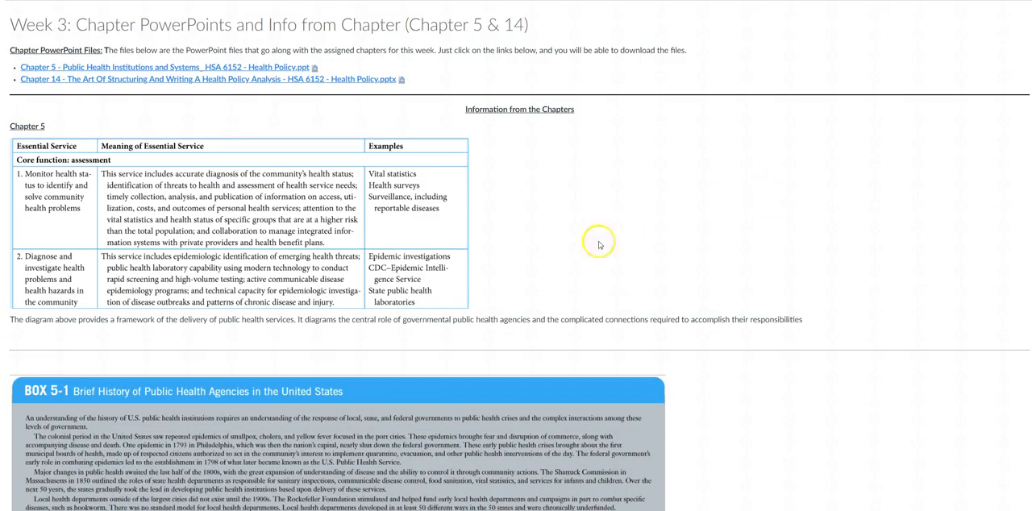
mouse_move(336, 200)
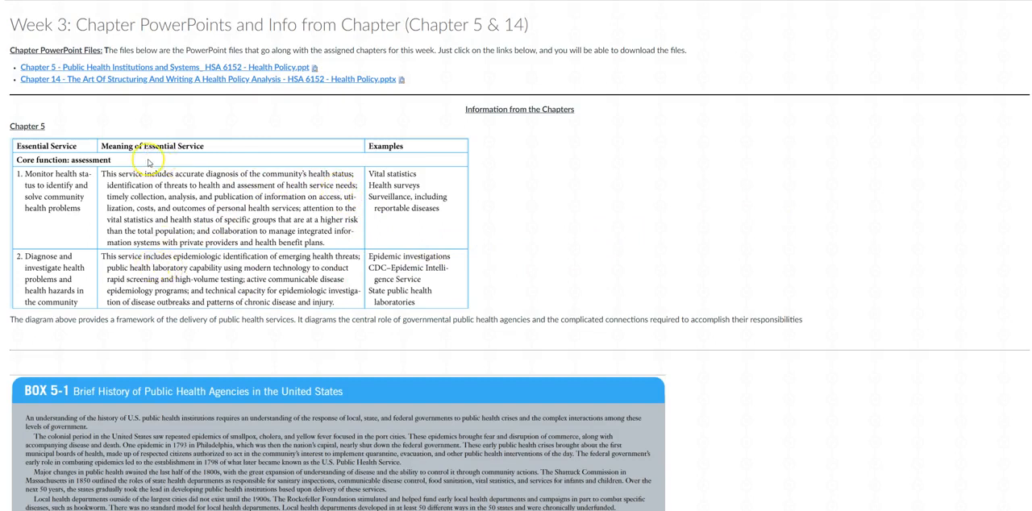
mouse_move(306, 303)
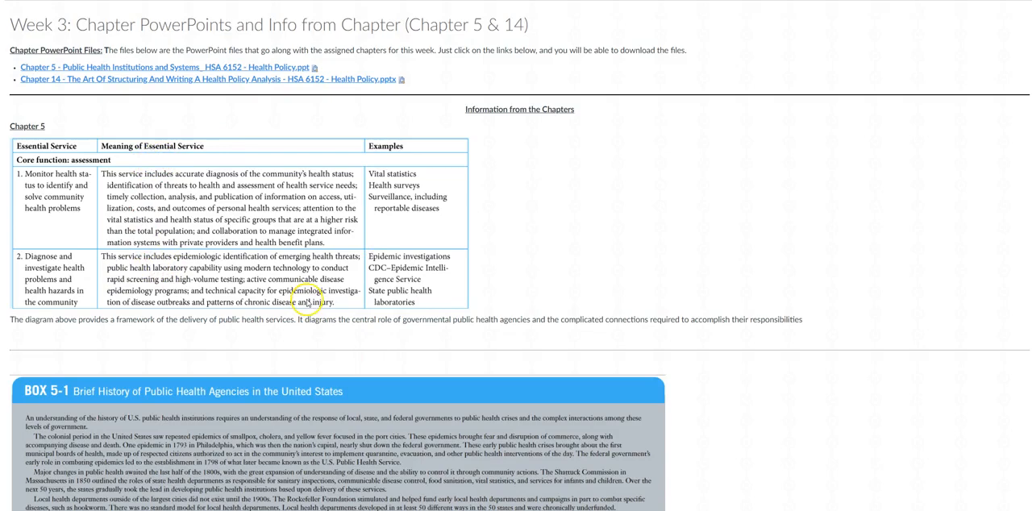
mouse_move(445, 244)
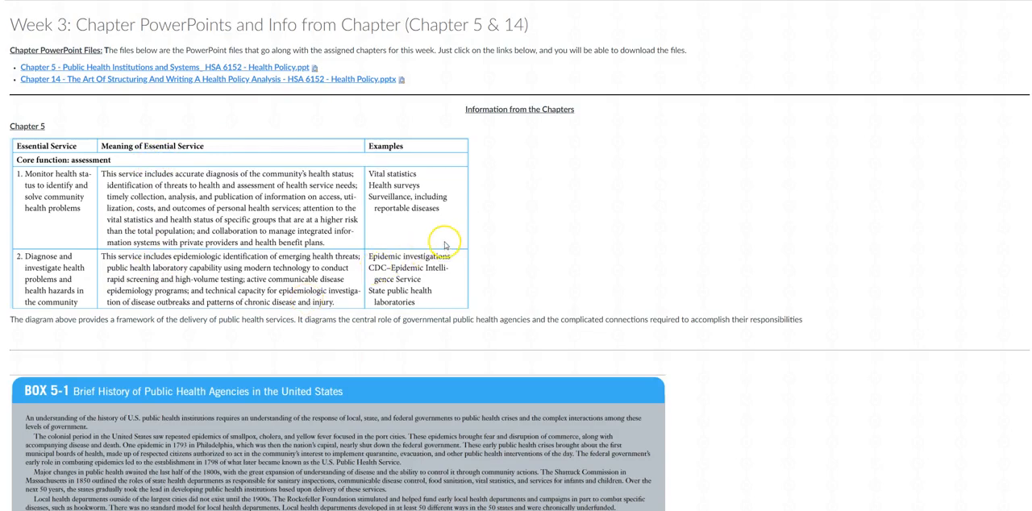
scroll(down, 3)
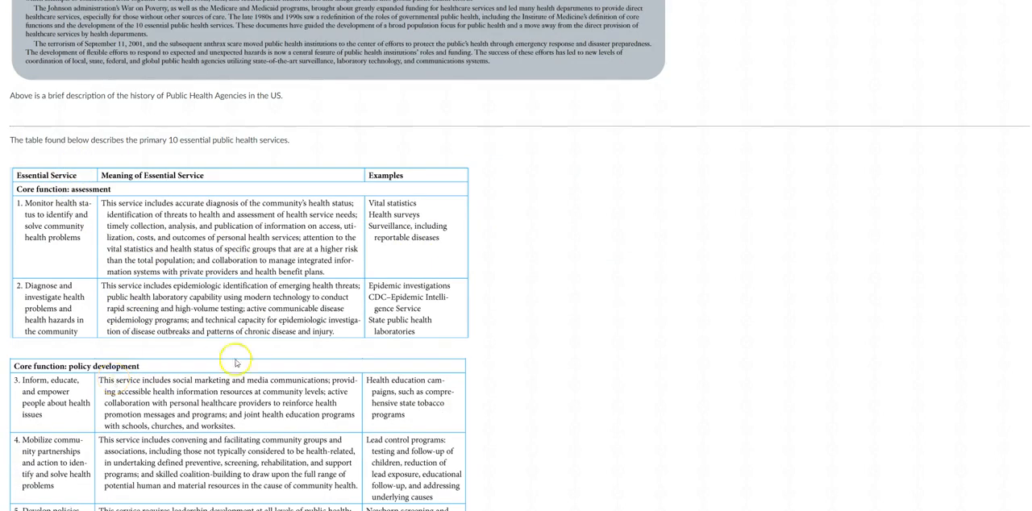
scroll(up, 3)
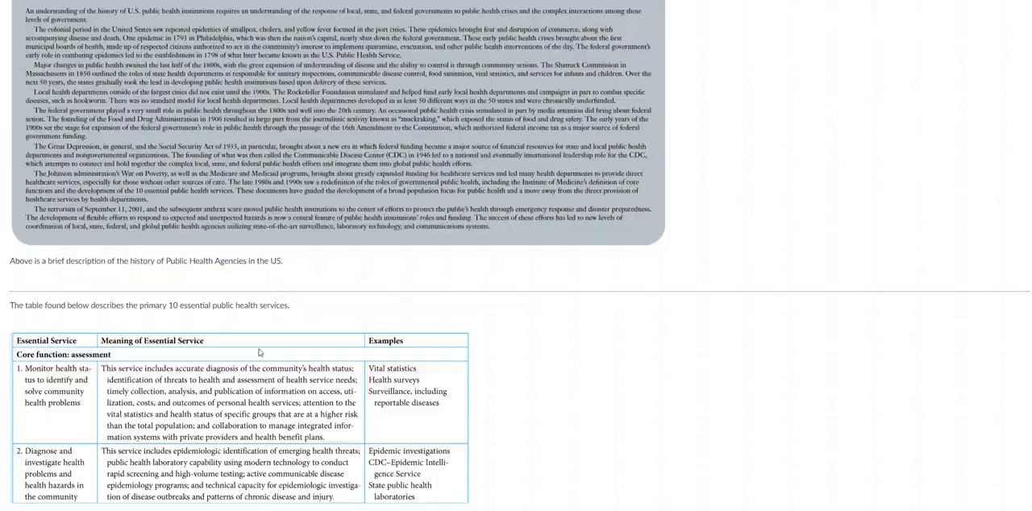
scroll(down, 3)
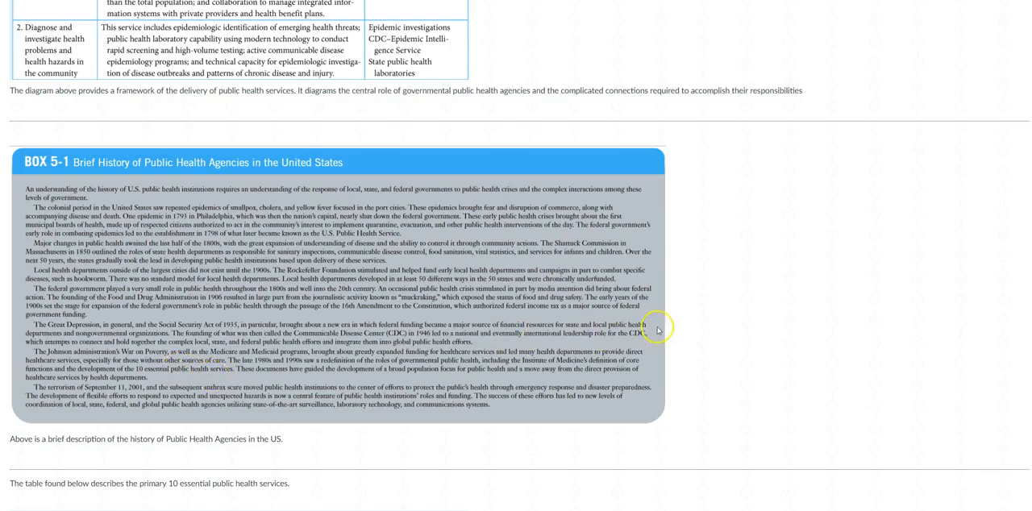
scroll(down, 3)
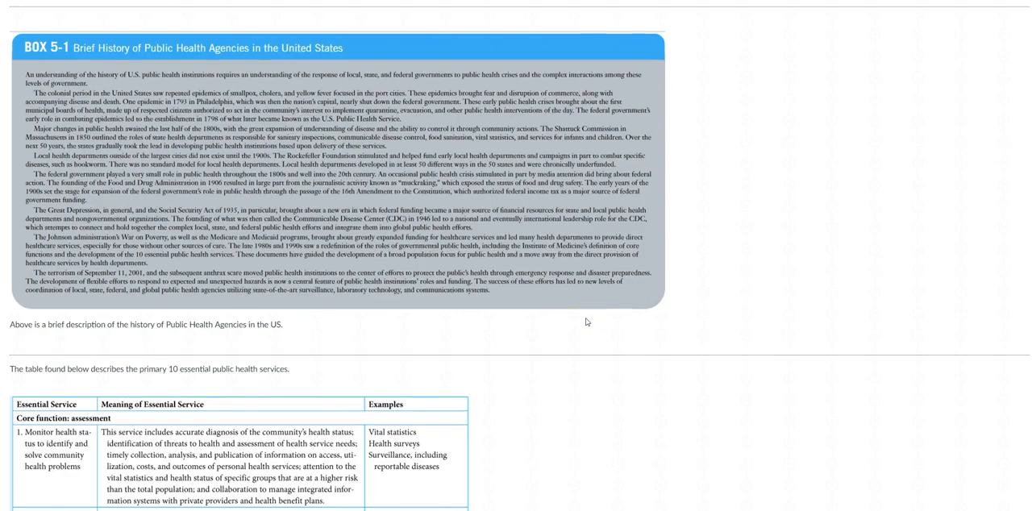
scroll(down, 3)
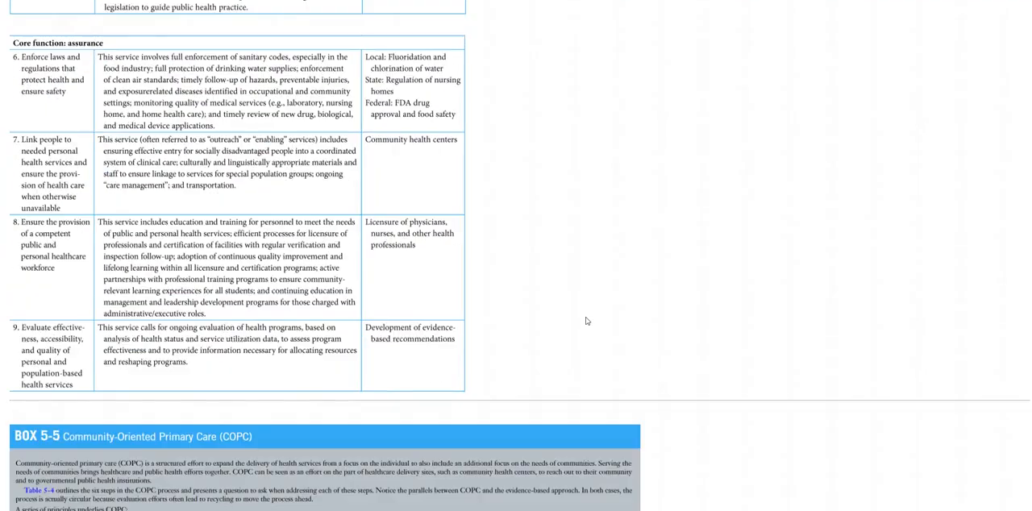
scroll(down, 3)
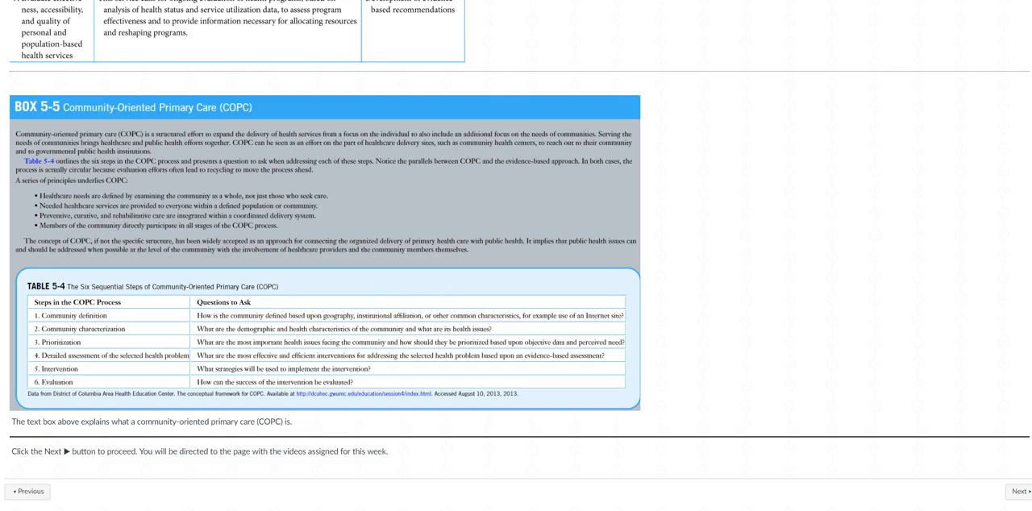
mouse_move(854, 357)
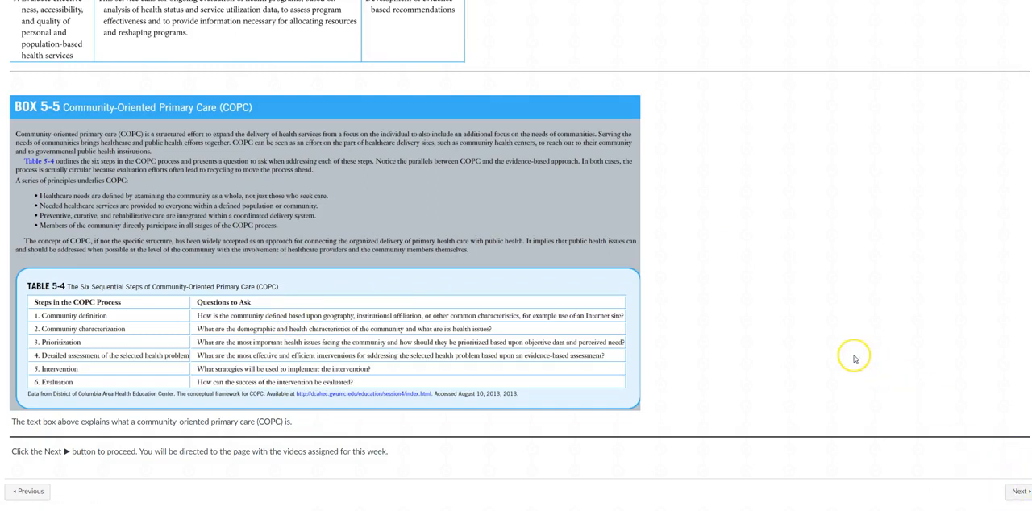
mouse_move(686, 289)
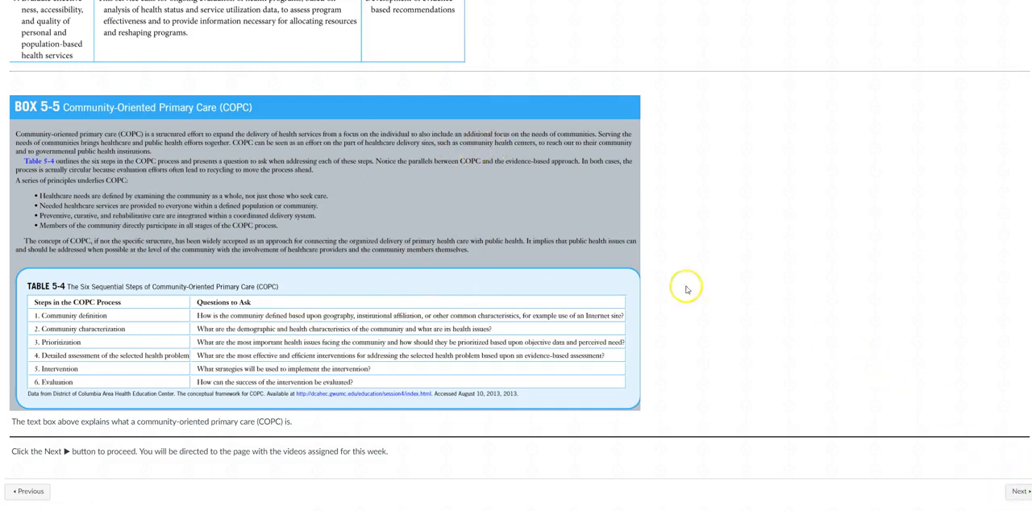
mouse_move(706, 286)
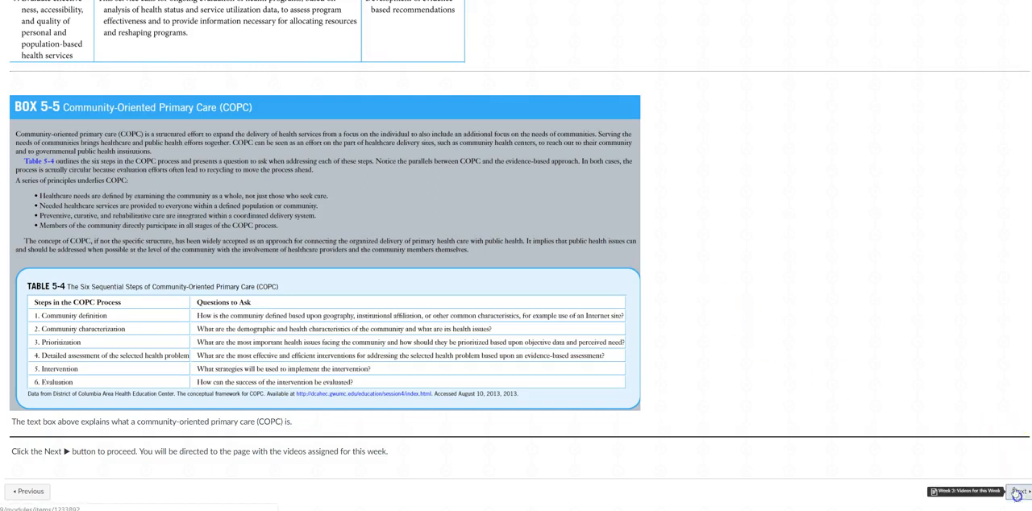
Advance to the Videos for this Week page with the What is Public Health and CDC videos
click(1017, 492)
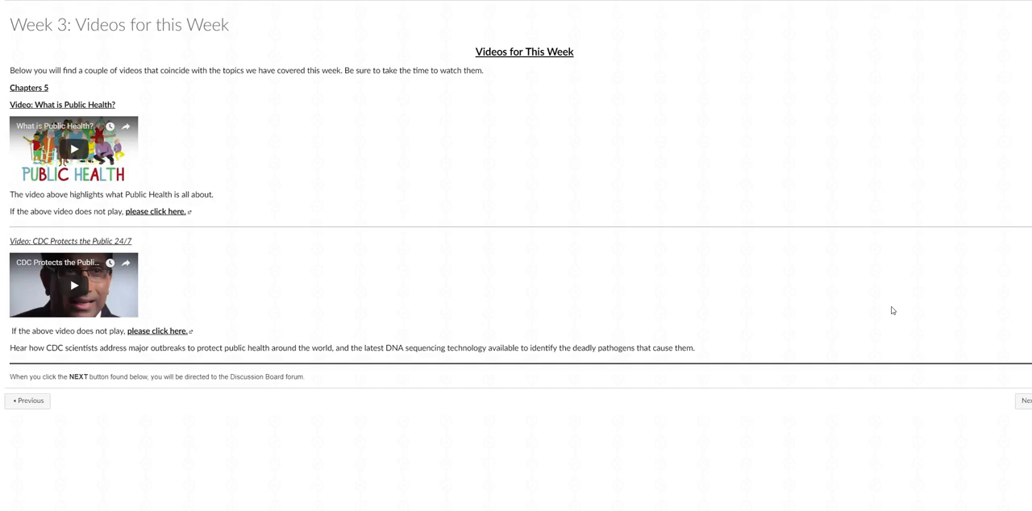
mouse_move(1026, 401)
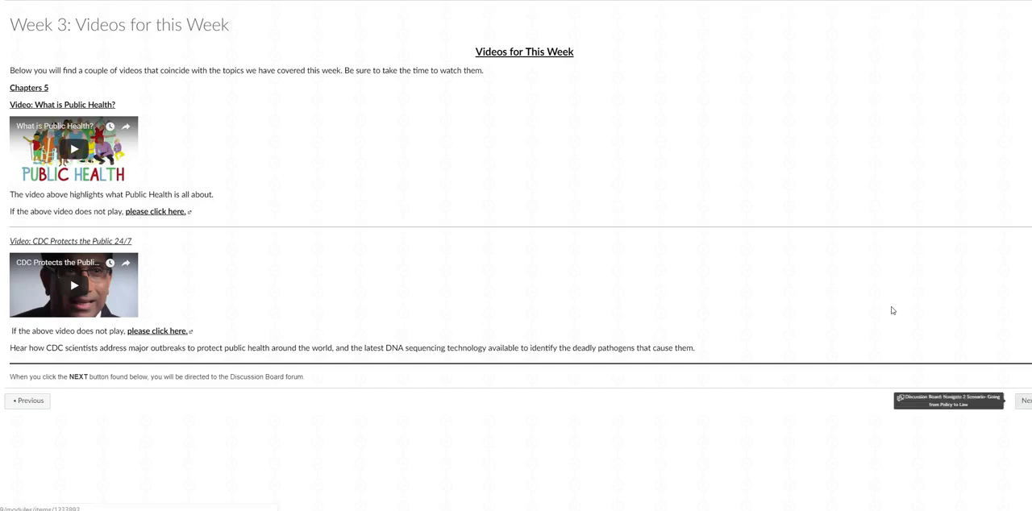